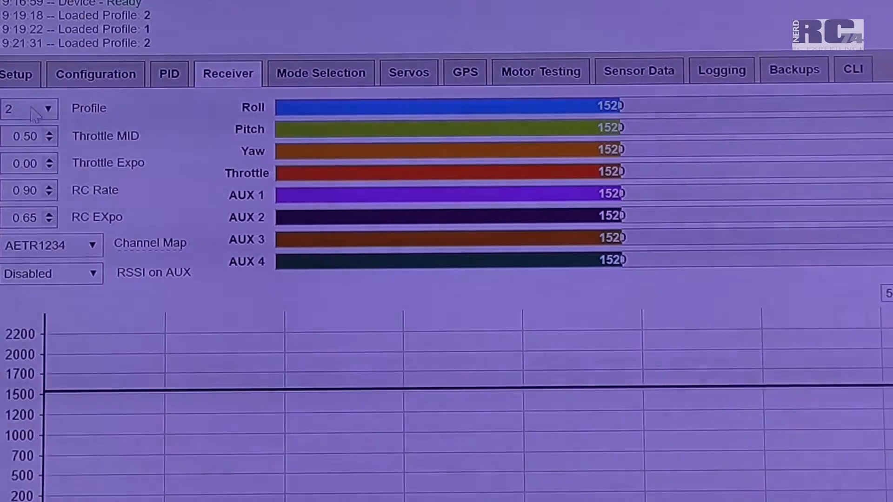
mouse_move(54, 114)
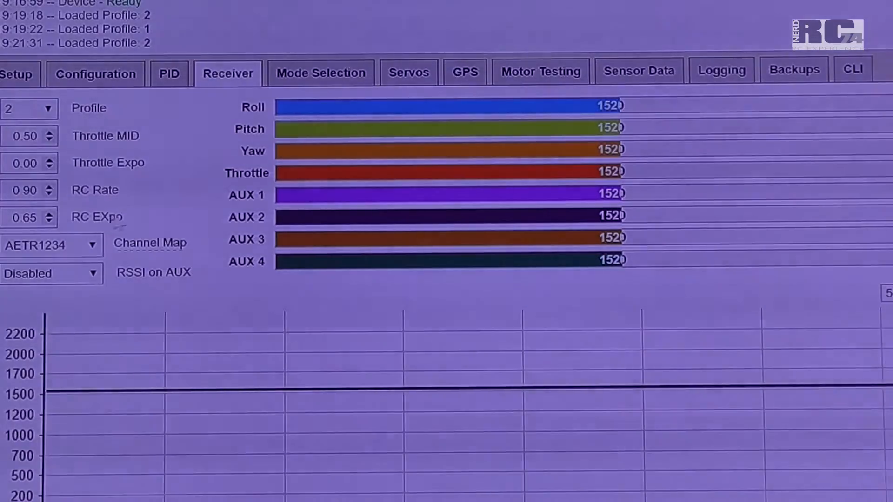
mouse_move(131, 220)
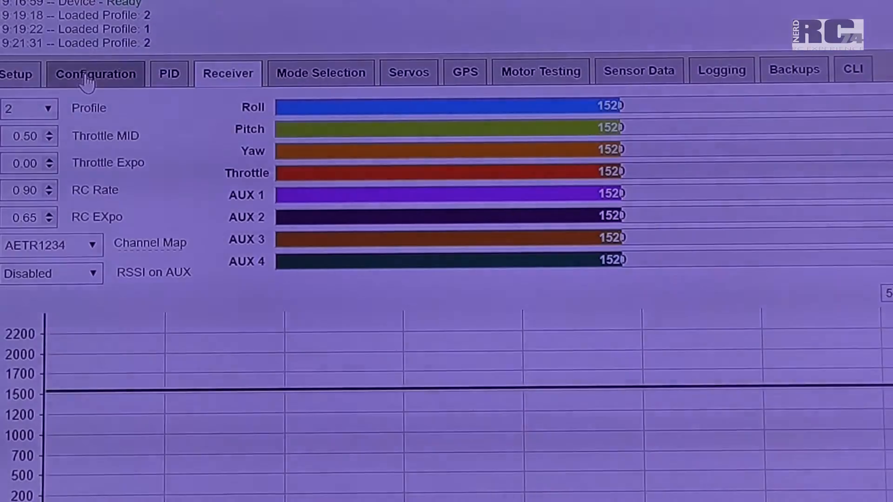
- Select profile 1 in the Receiver tab, showing RC Rate 1.40 and RC Expo 0.00
left_click(29, 108)
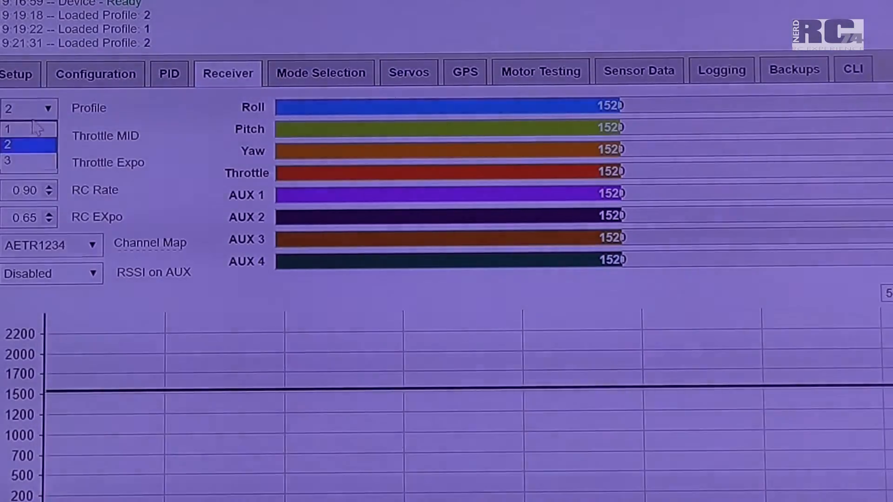
left_click(7, 145)
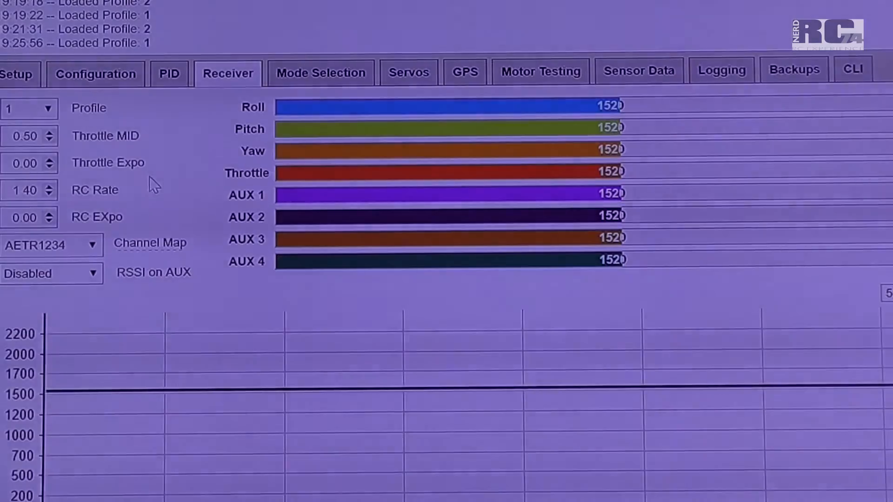
mouse_move(83, 177)
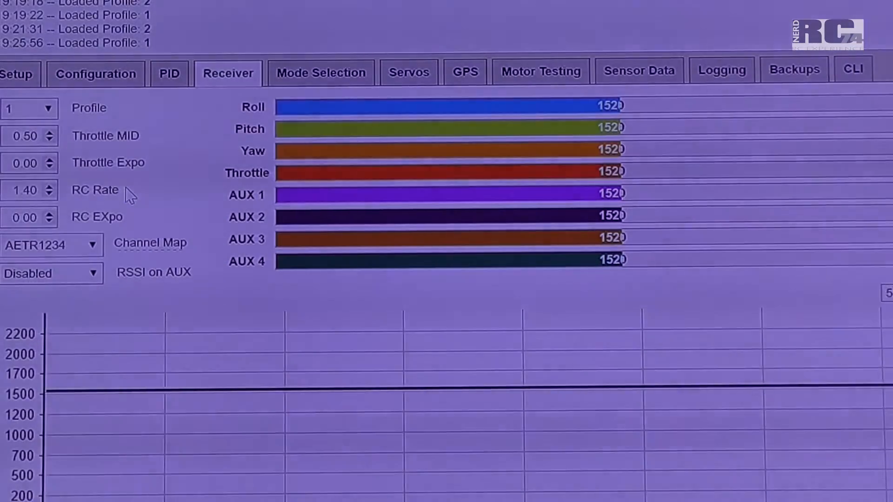
mouse_move(145, 201)
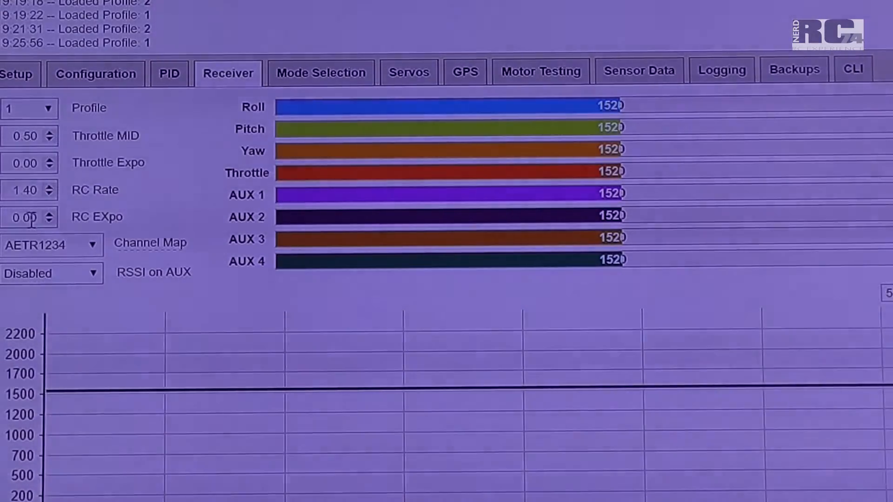
mouse_move(182, 215)
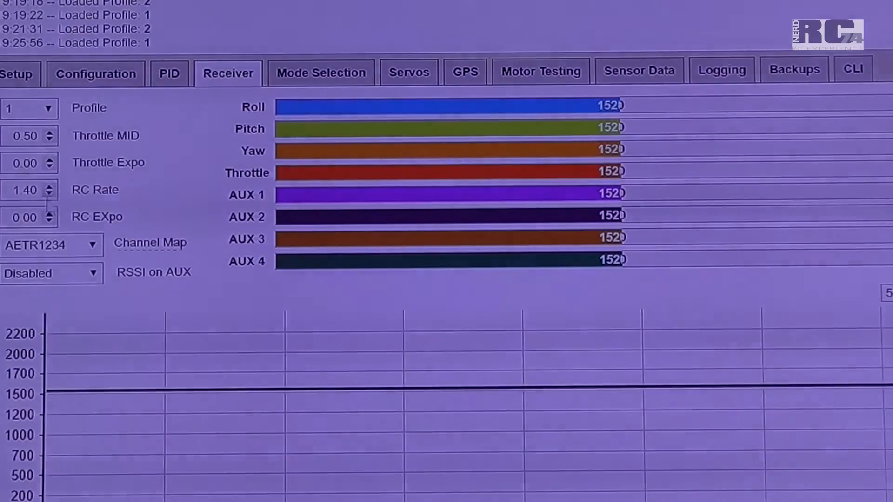
mouse_move(168, 117)
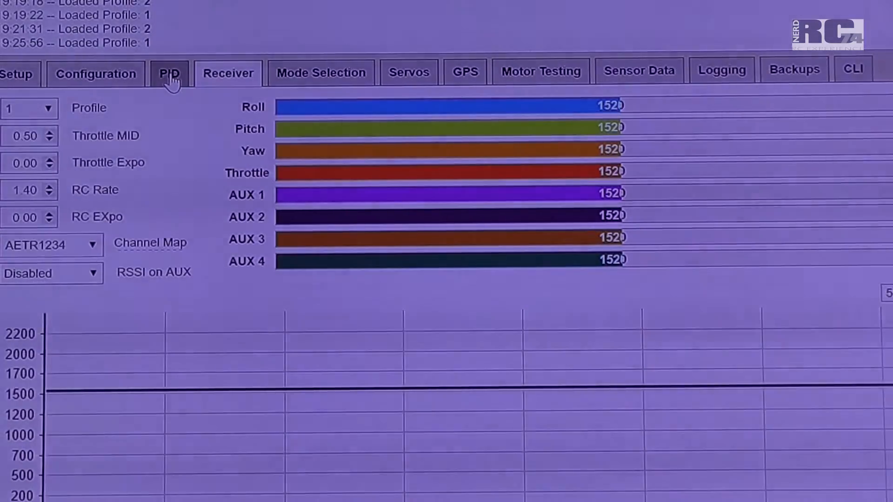
- View profile 2's default PIDs: ROLL integral 0.030, YAW 8.5/0.045/0, all rates 0.00
left_click(168, 72)
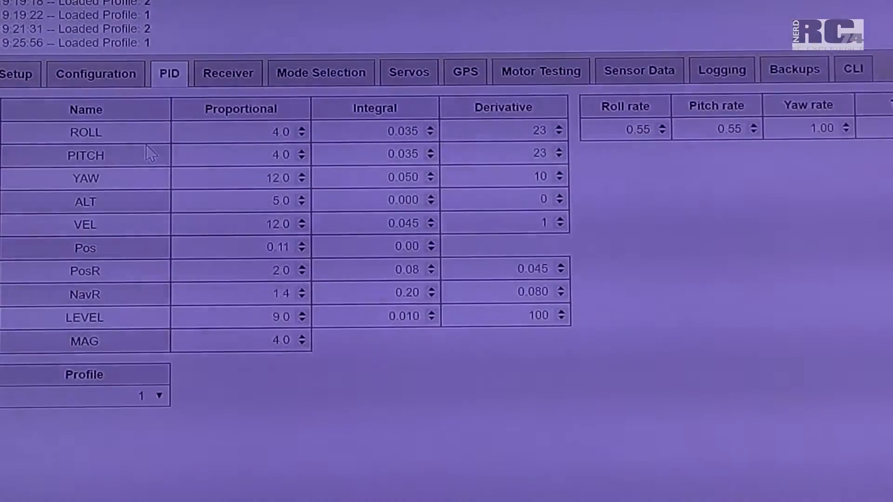
mouse_move(75, 139)
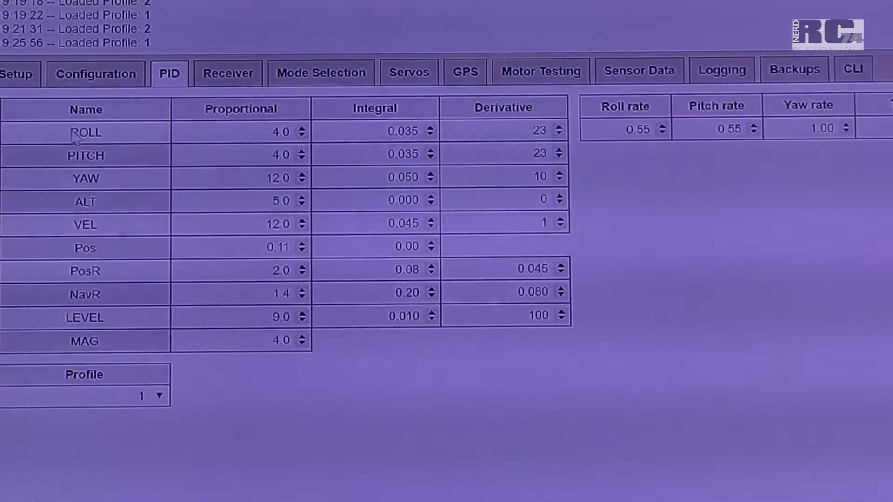
mouse_move(80, 194)
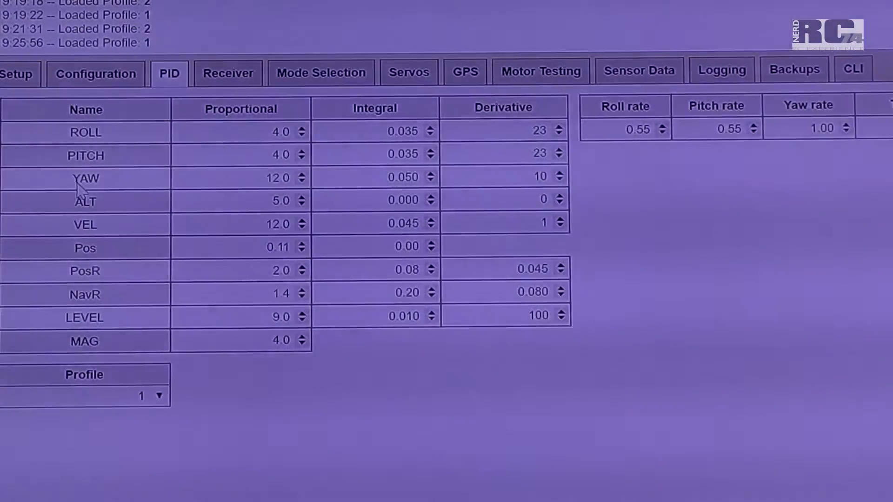
mouse_move(108, 139)
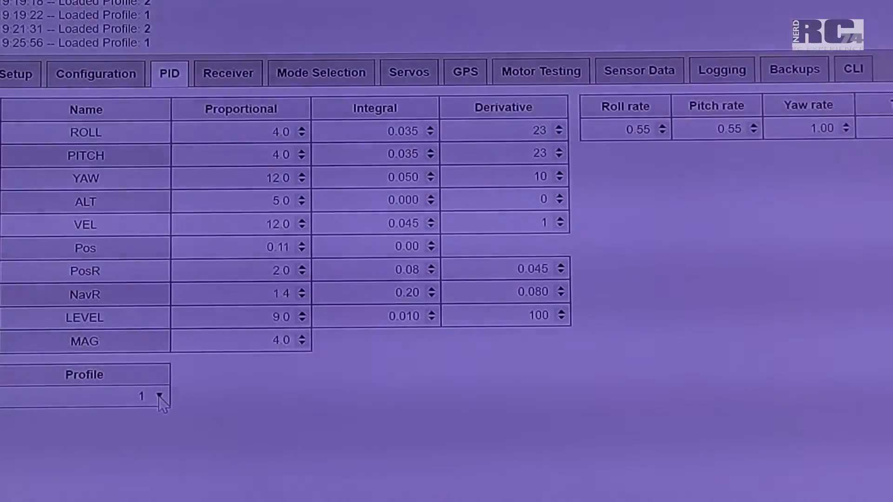
left_click(159, 395)
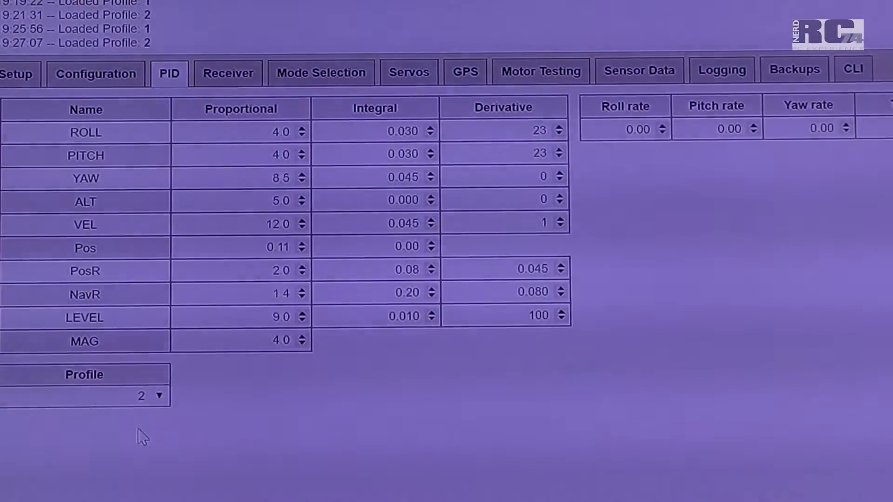
mouse_move(208, 141)
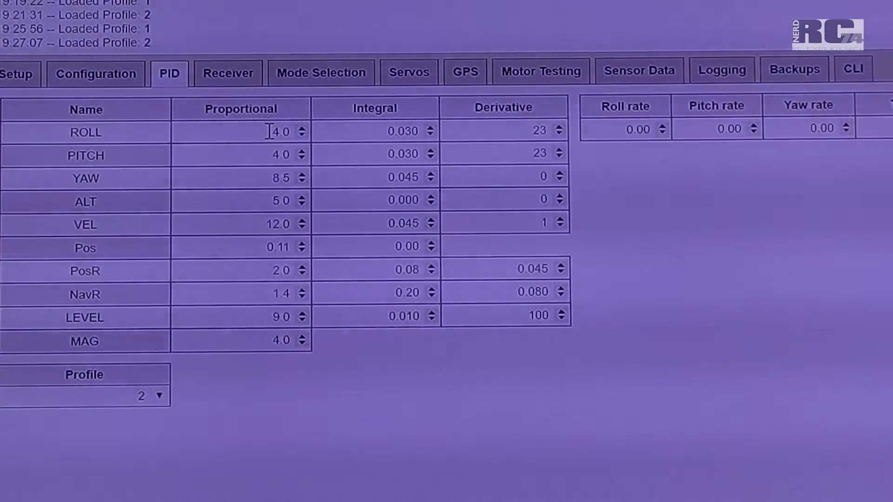
mouse_move(263, 155)
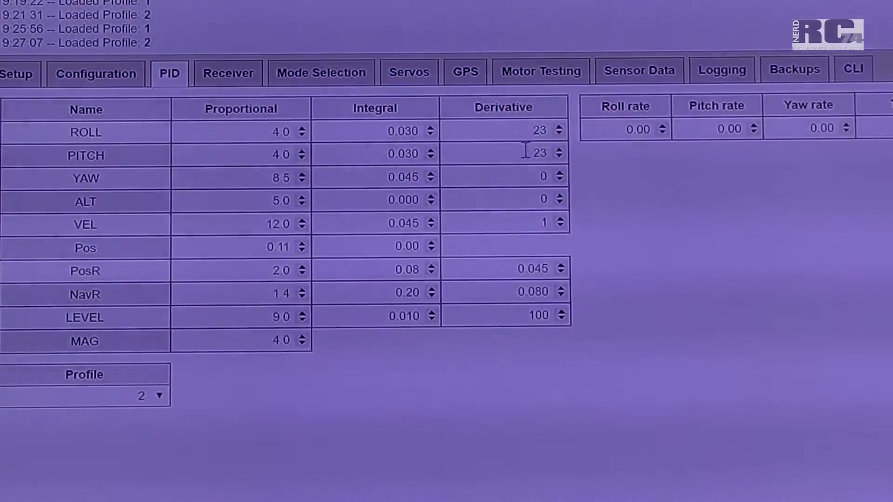
mouse_move(496, 194)
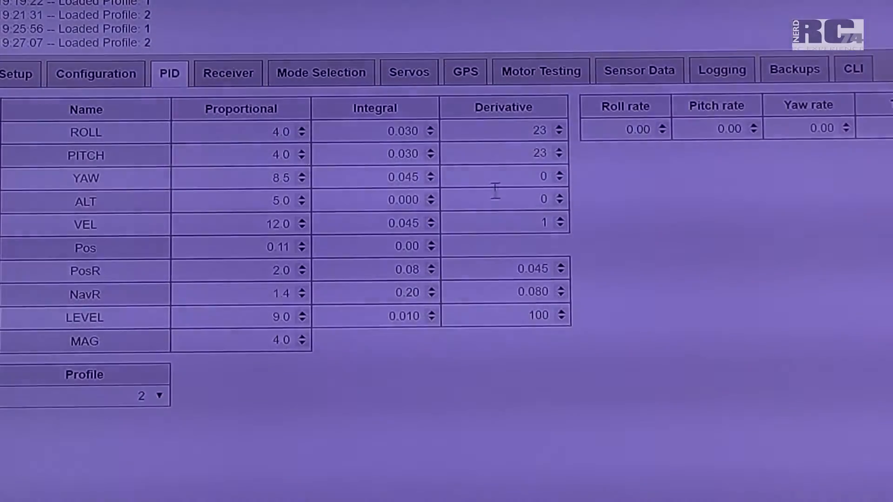
mouse_move(140, 359)
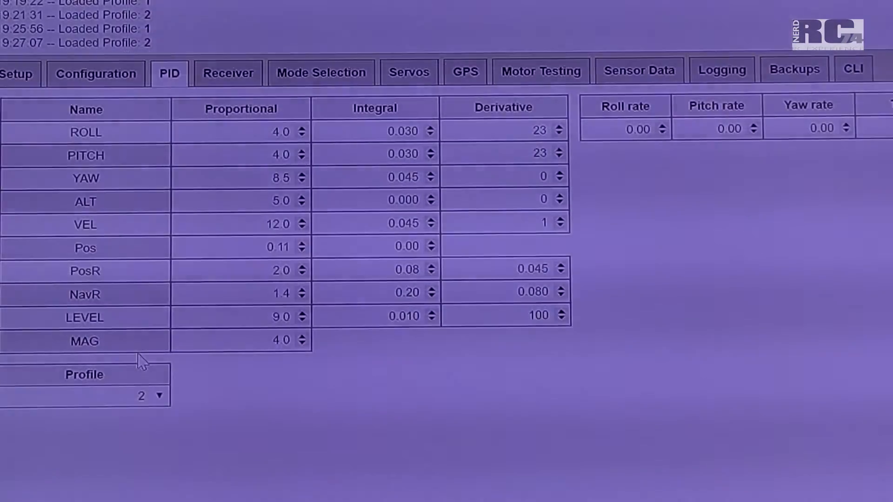
- Select profile 1's PIDs: ROLL integral 0.035, YAW 12.0/0.050/10, rates 0.55/0.55/1.00
left_click(150, 395)
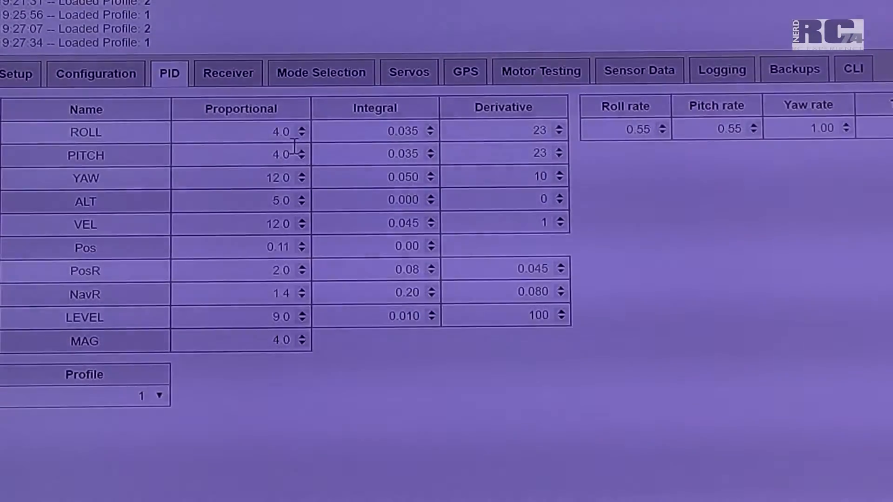
mouse_move(381, 150)
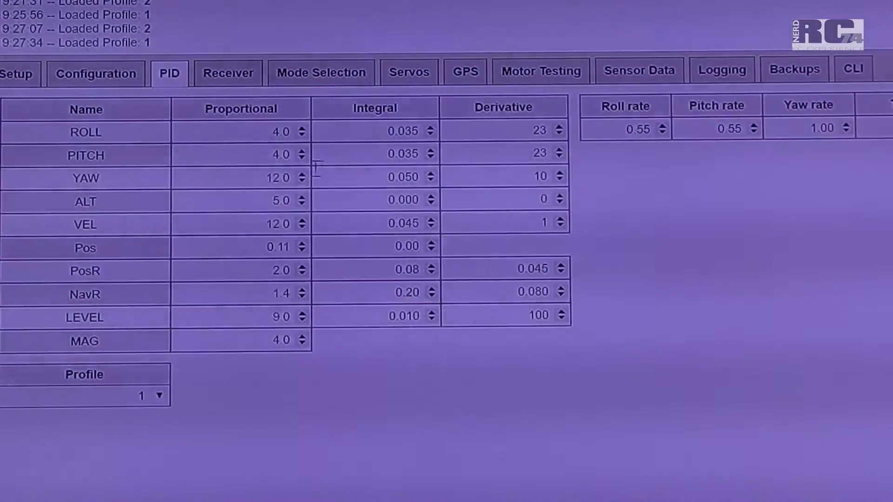
mouse_move(176, 182)
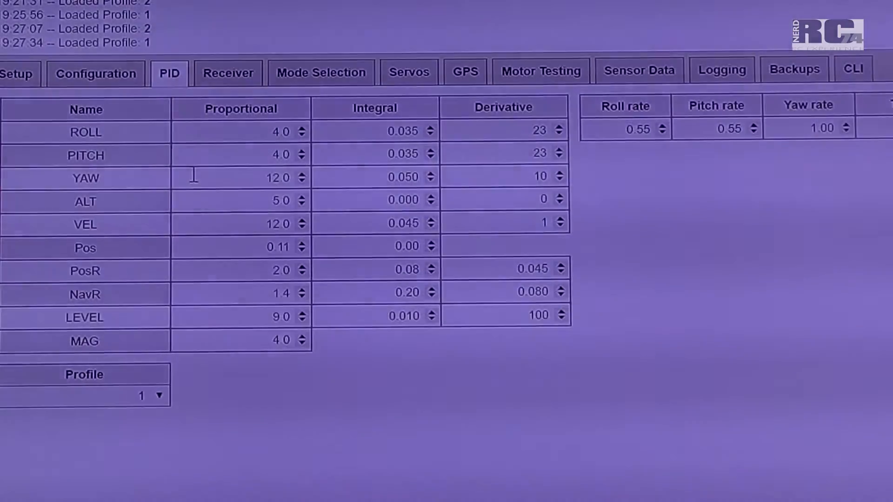
mouse_move(247, 200)
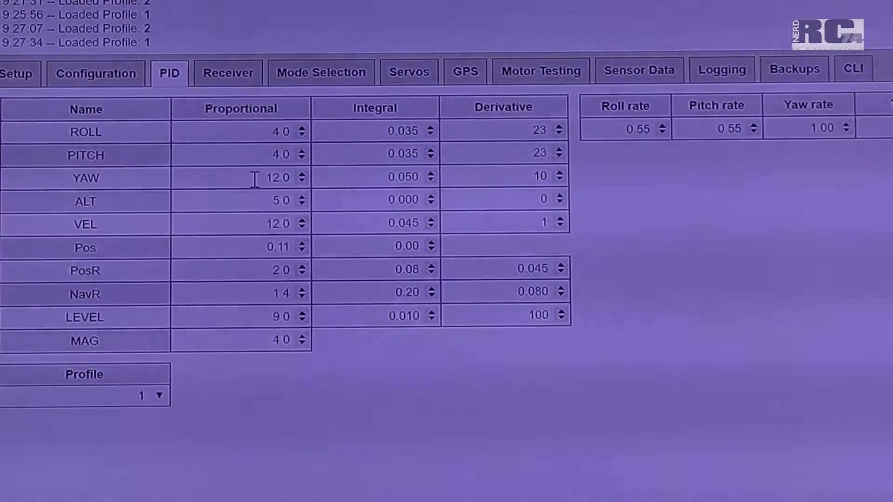
mouse_move(410, 182)
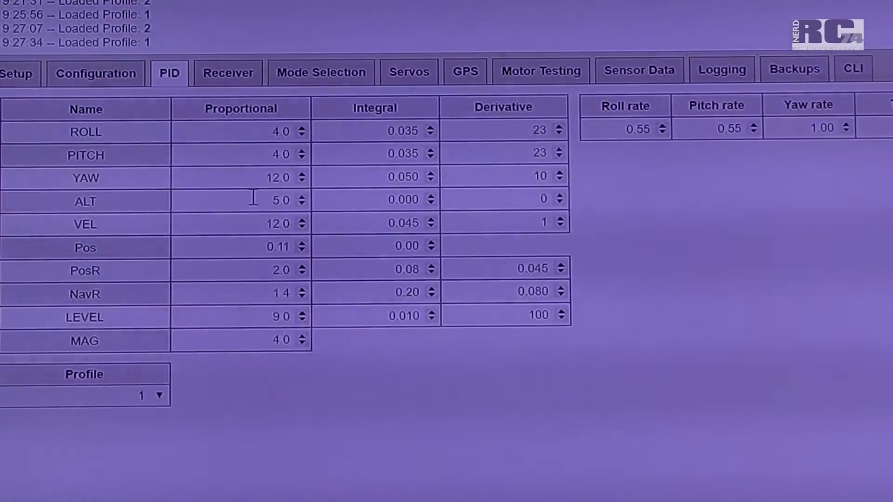
mouse_move(256, 181)
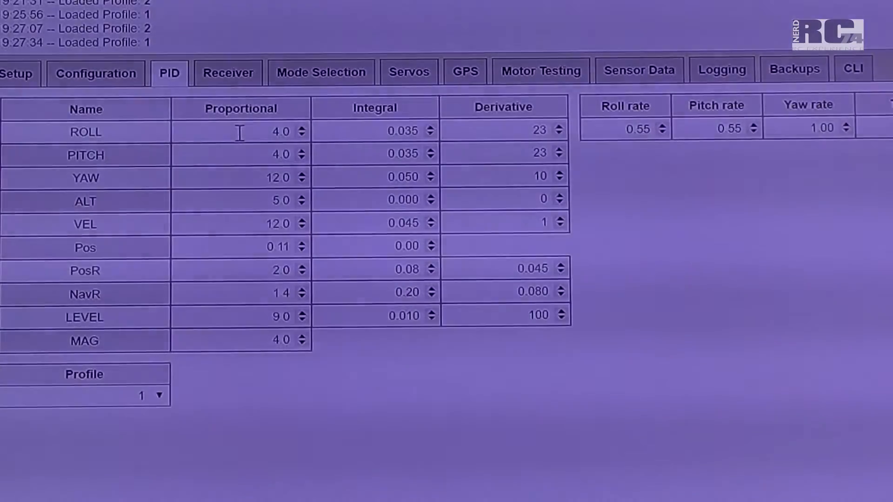
mouse_move(250, 176)
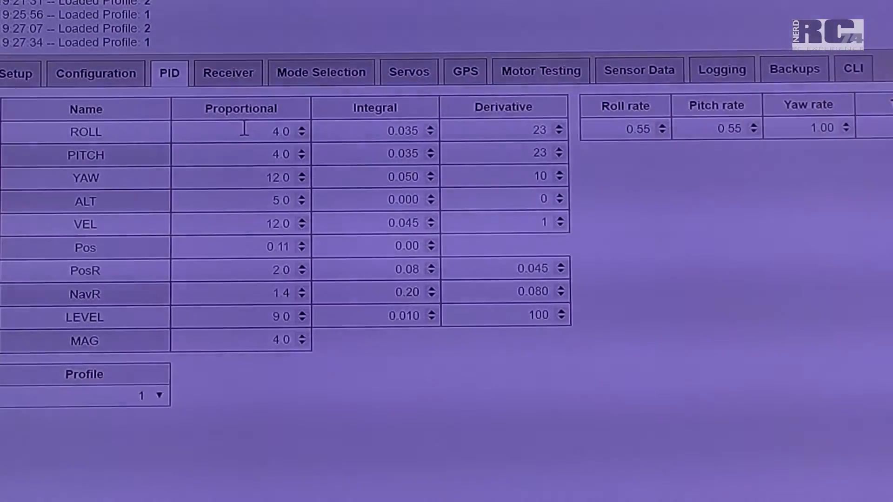
mouse_move(239, 177)
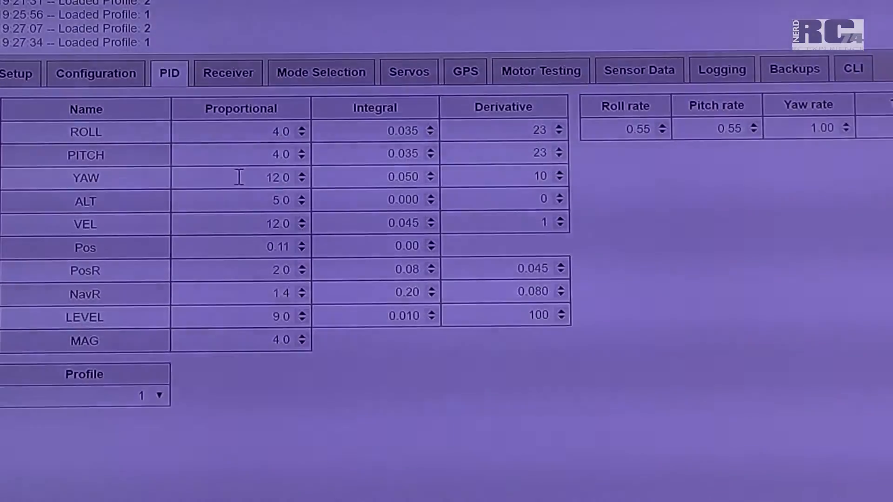
mouse_move(347, 173)
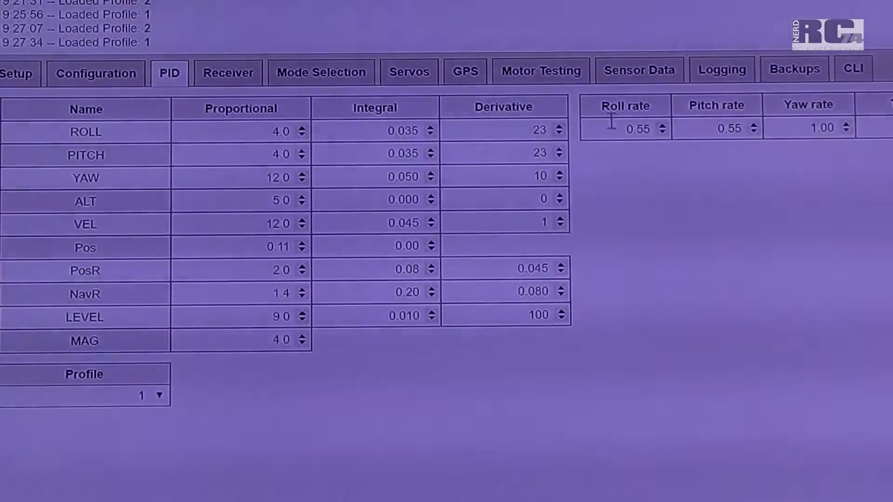
mouse_move(734, 159)
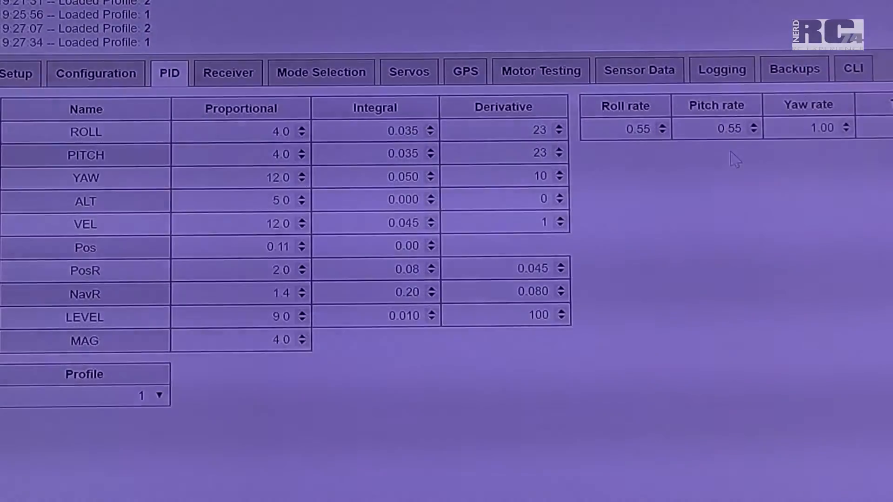
mouse_move(649, 149)
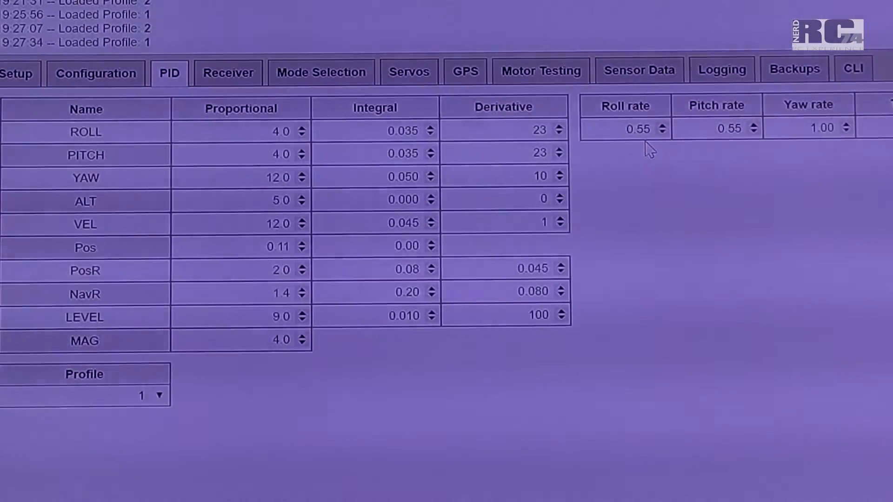
mouse_move(750, 158)
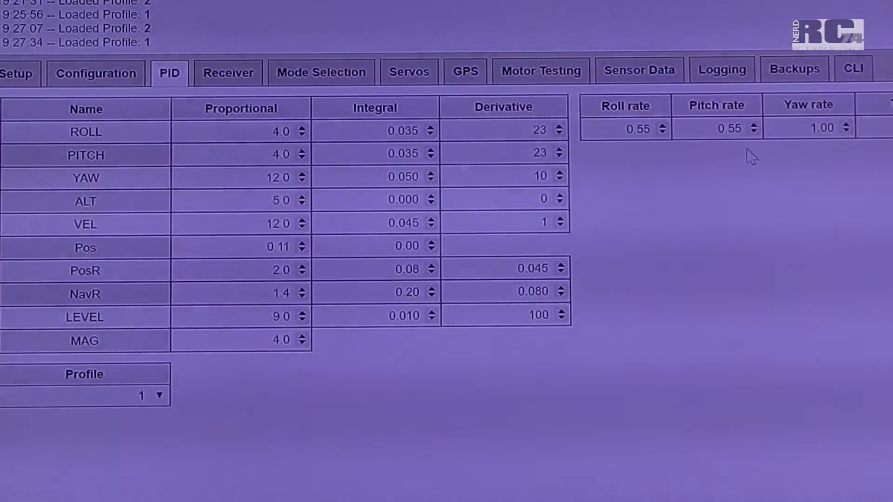
mouse_move(831, 147)
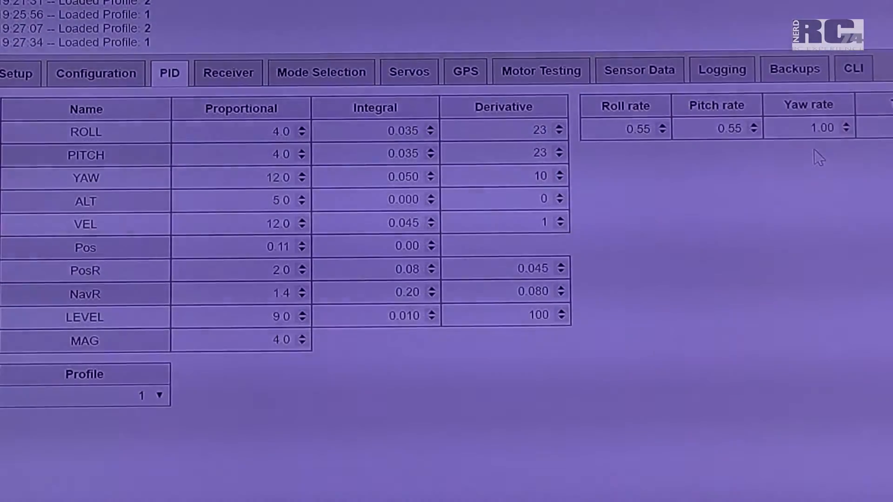
mouse_move(564, 260)
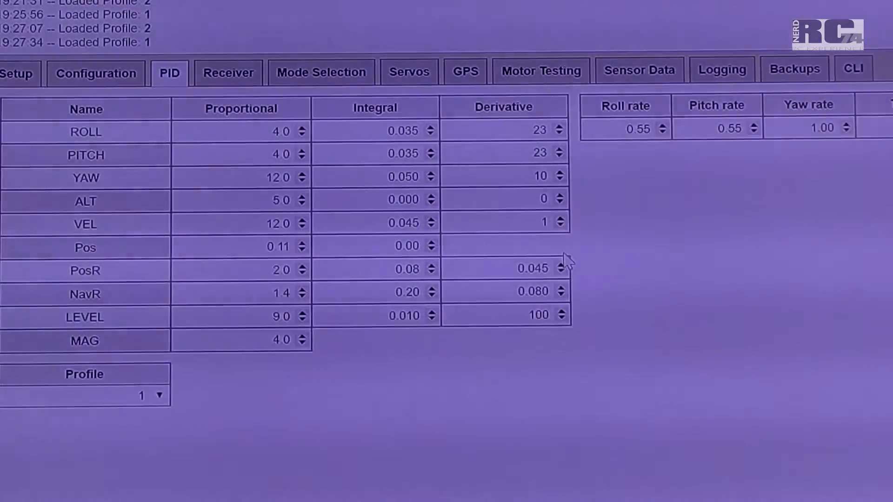
mouse_move(211, 120)
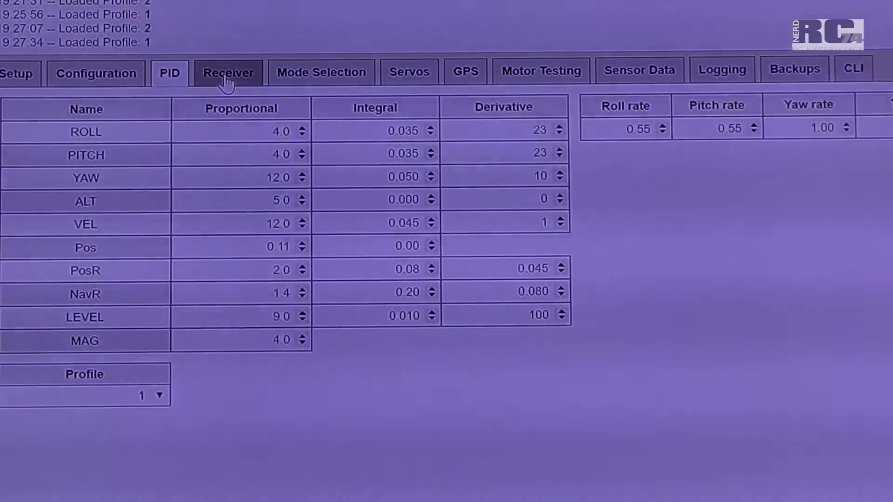
mouse_move(245, 171)
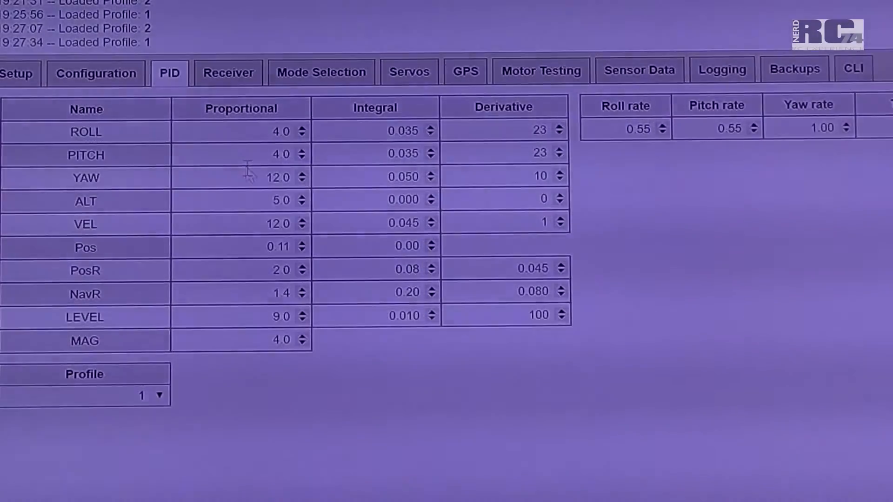